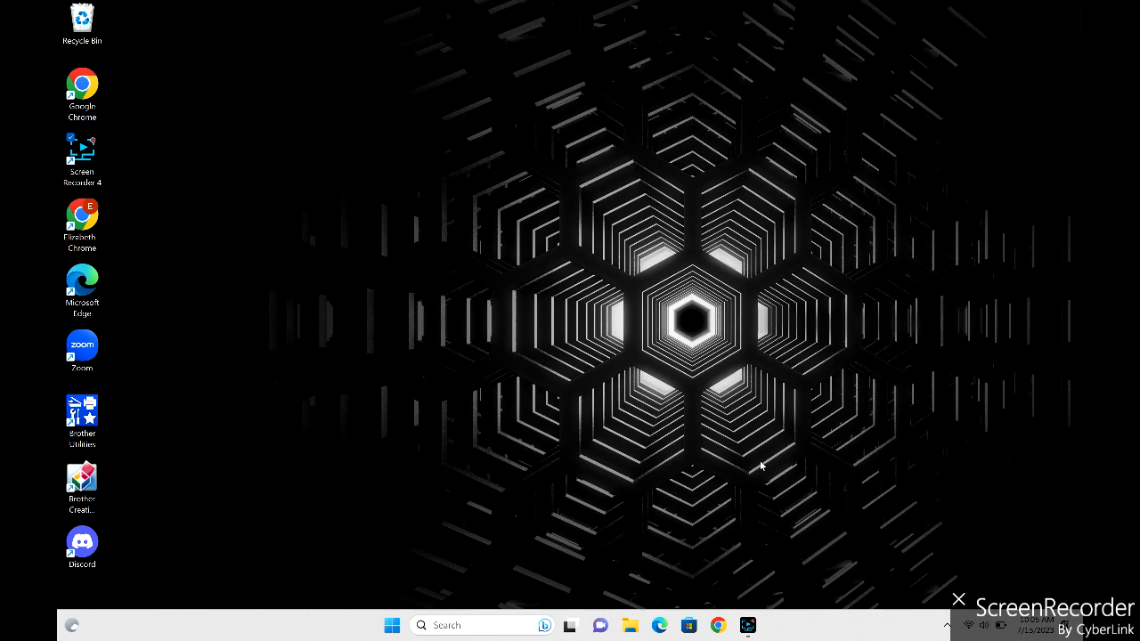
{"action": "mouse_move", "coordinate": [761, 466]}
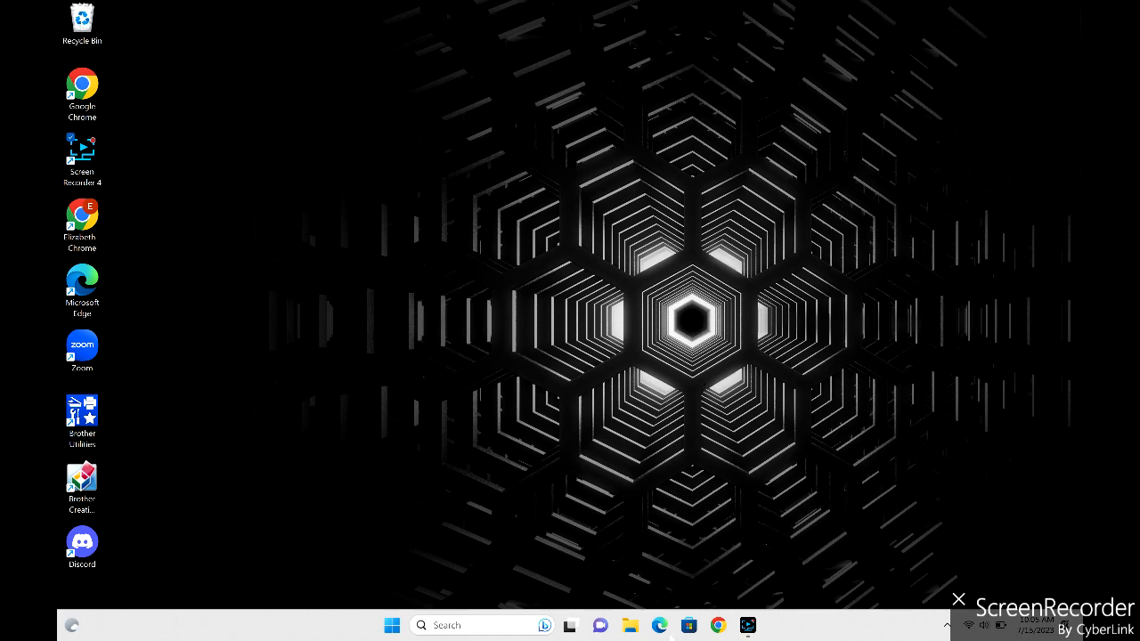
- Open the Start menu to show its pinned apps over File Explorer
{"action": "left_click", "coordinate": [630, 624]}
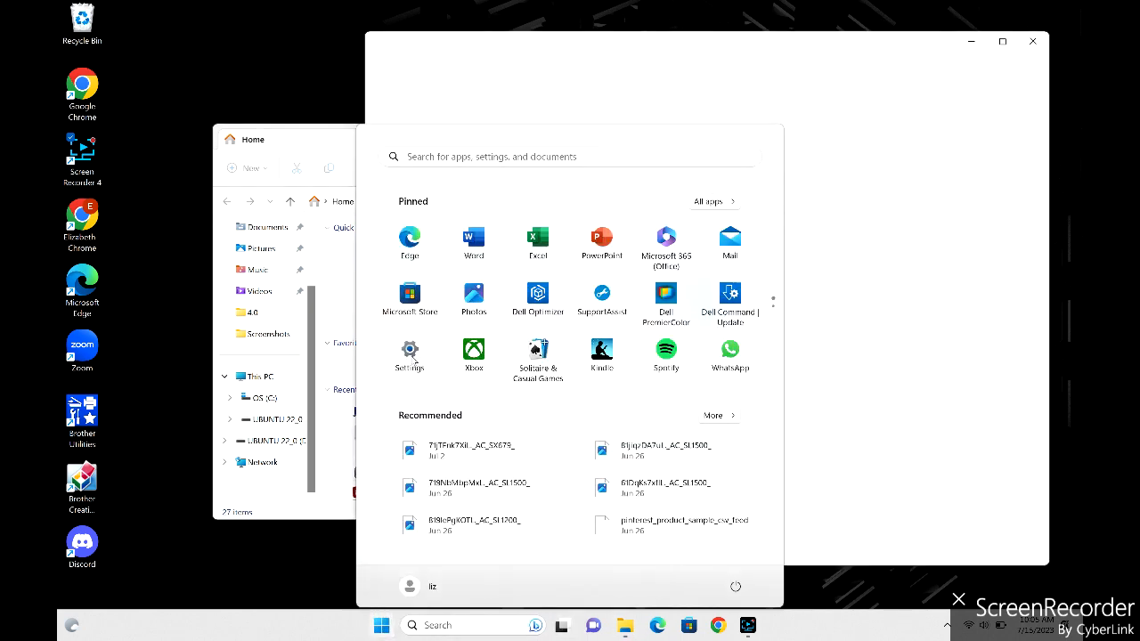
- Start the Windows Update troubleshooter from Other troubleshooters, then close it early
{"action": "left_click", "coordinate": [410, 350]}
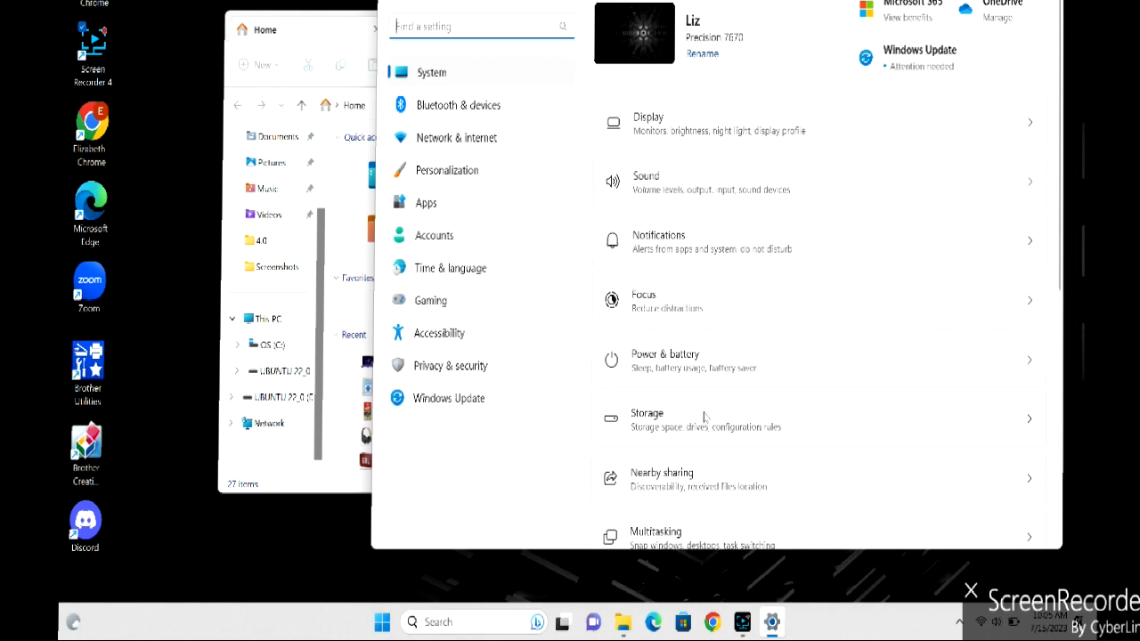
{"action": "scroll", "scroll_direction": "down", "scroll_amount": 3}
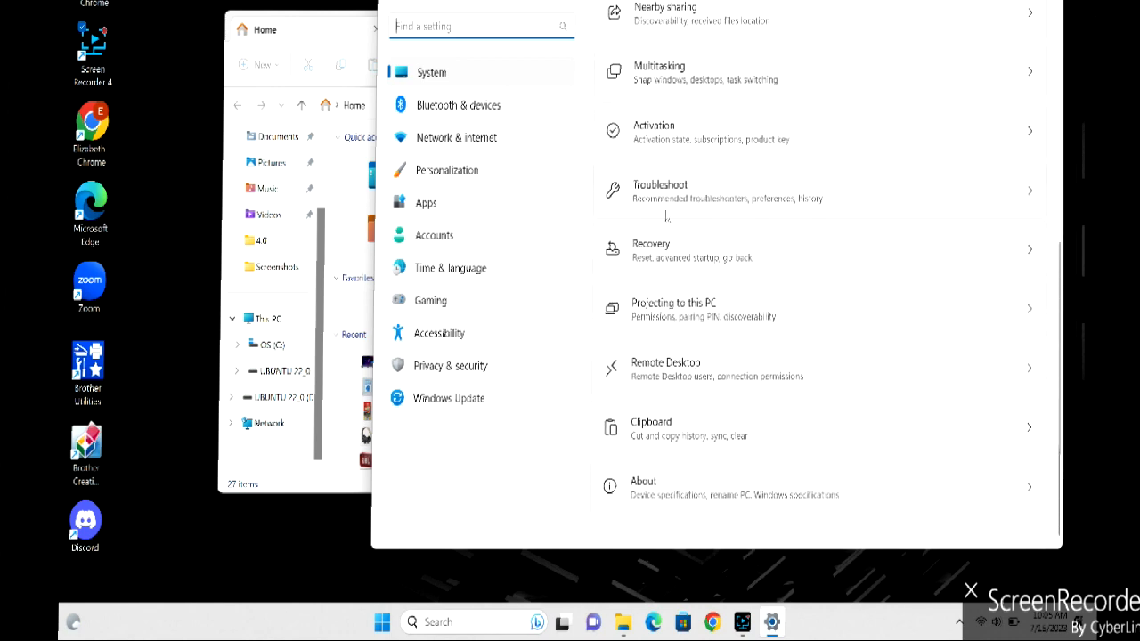
{"action": "mouse_move", "coordinate": [757, 169]}
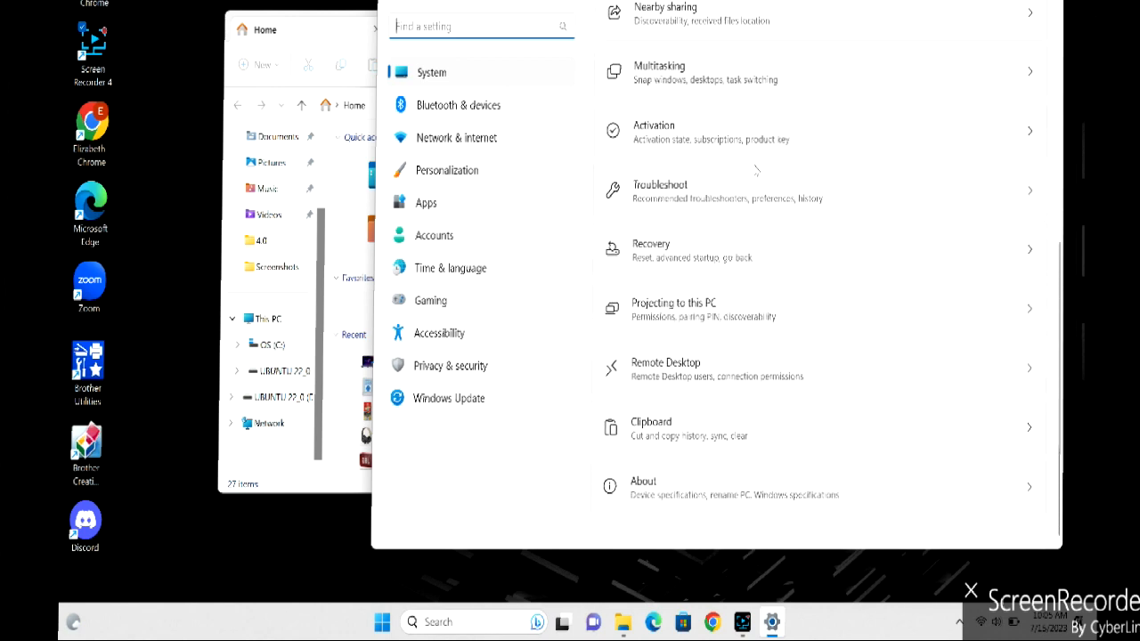
{"action": "left_click", "coordinate": [659, 190]}
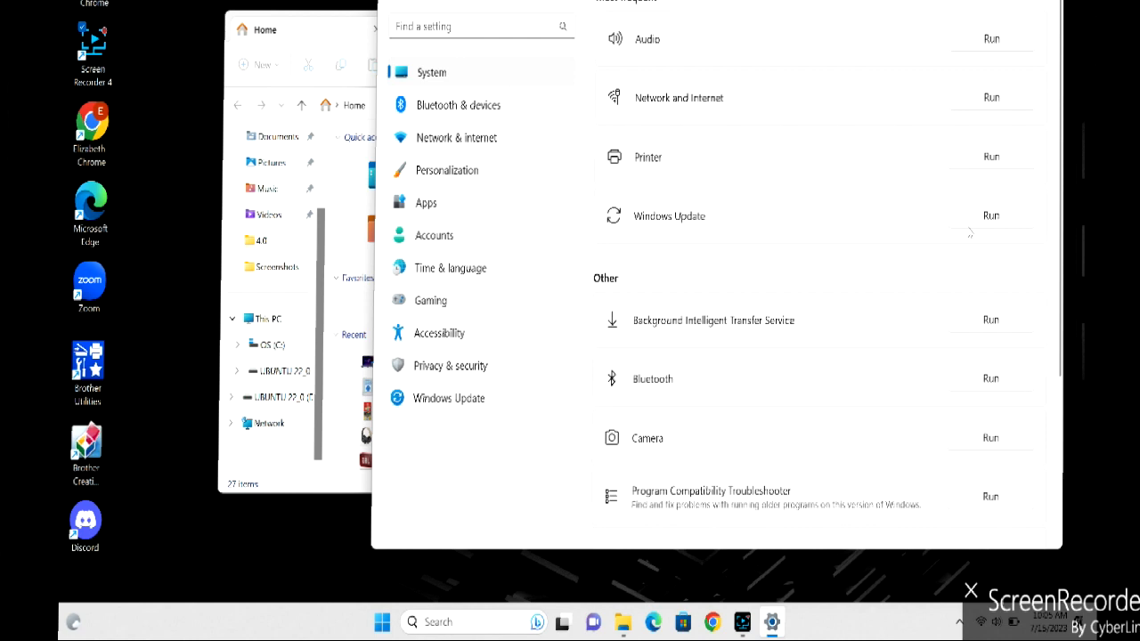
{"action": "left_click", "coordinate": [989, 216]}
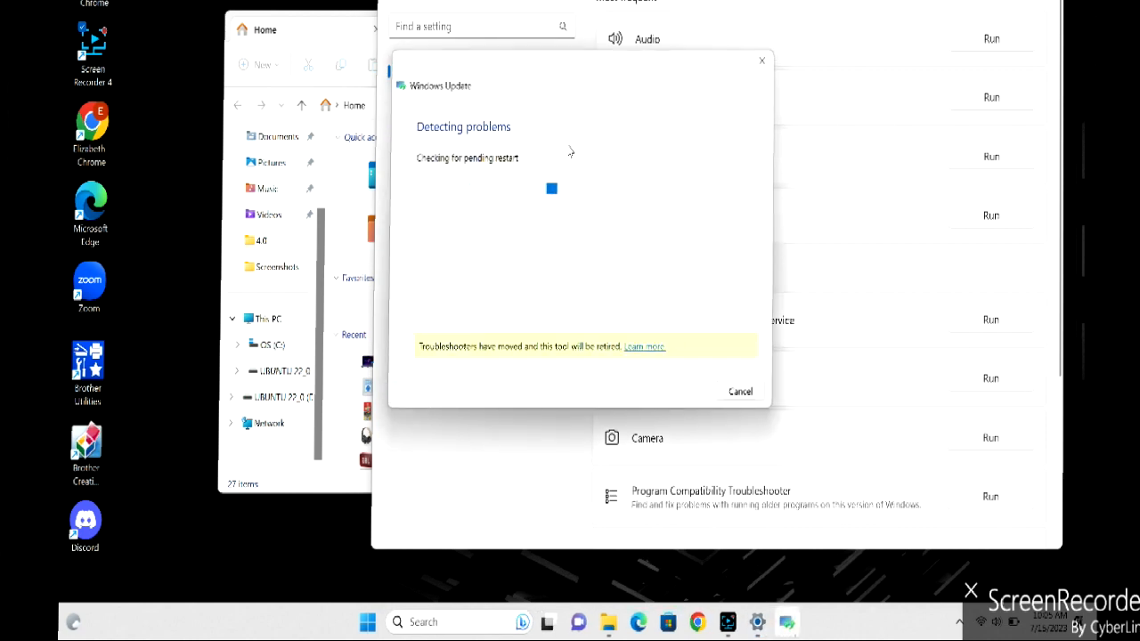
{"action": "mouse_move", "coordinate": [762, 61]}
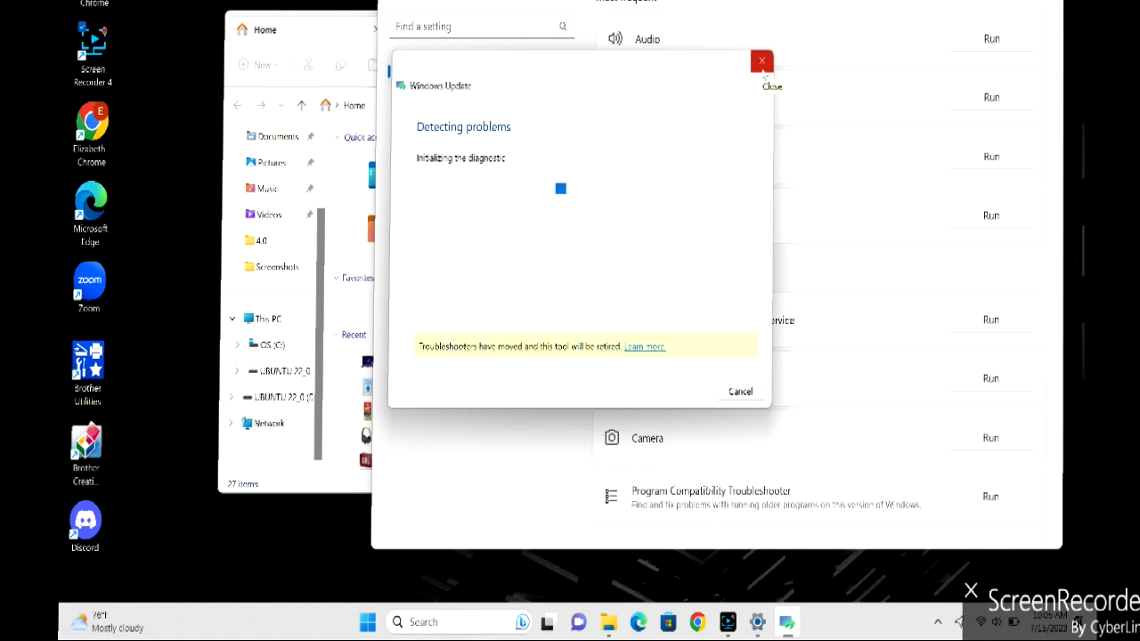
{"action": "left_click", "coordinate": [761, 61]}
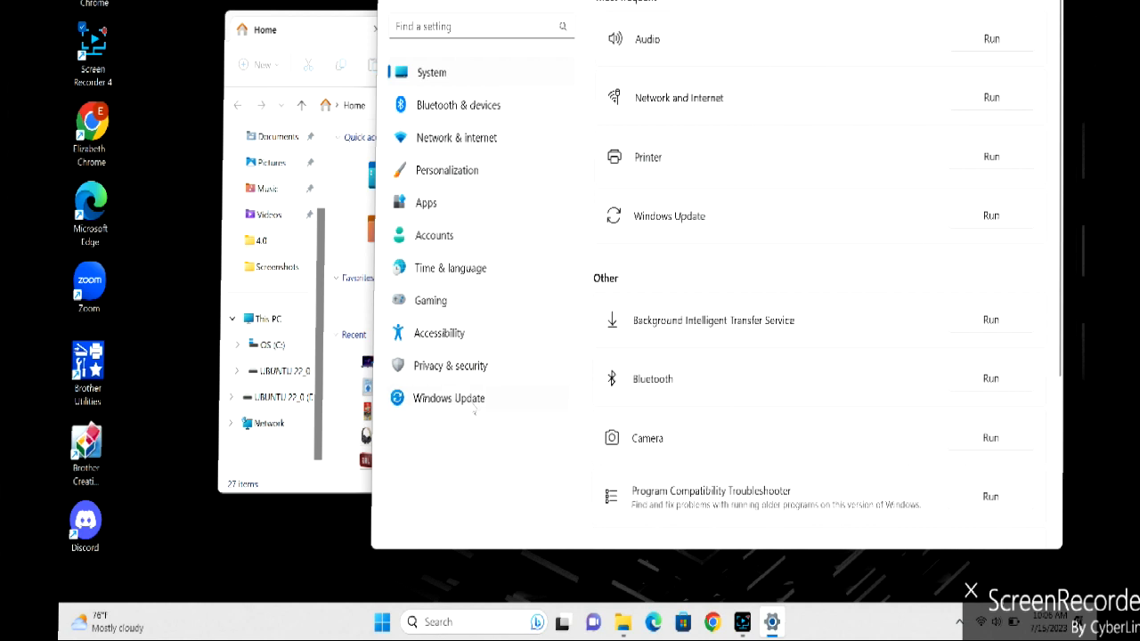
- Show the Windows Update page with the pending .NET Framework cumulative update
{"action": "left_click", "coordinate": [449, 398]}
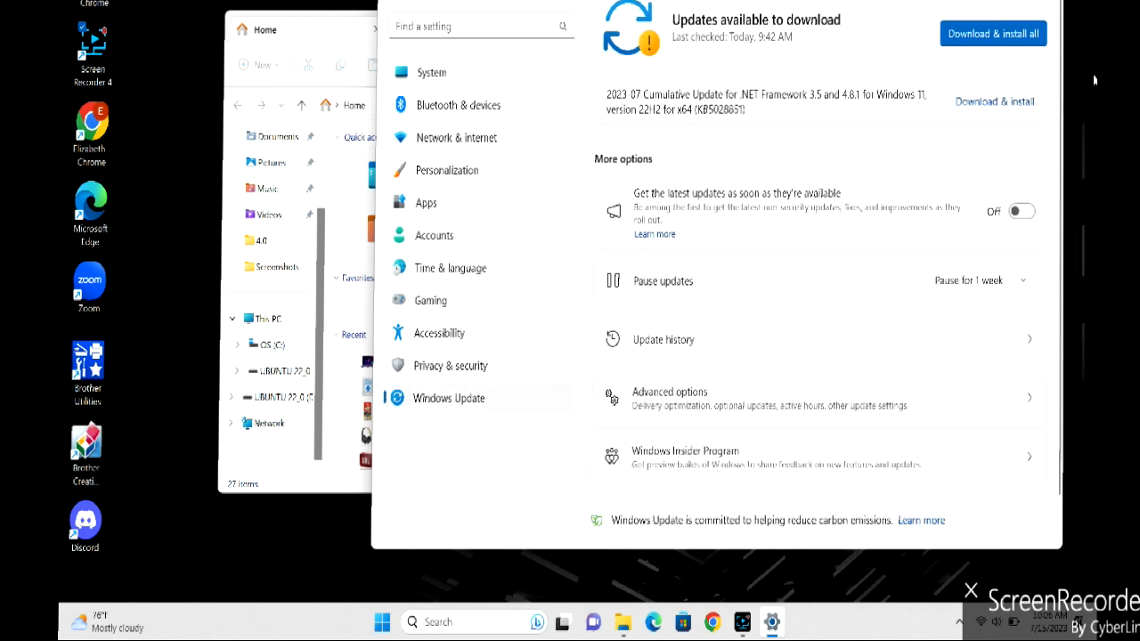
{"action": "mouse_move", "coordinate": [998, 78]}
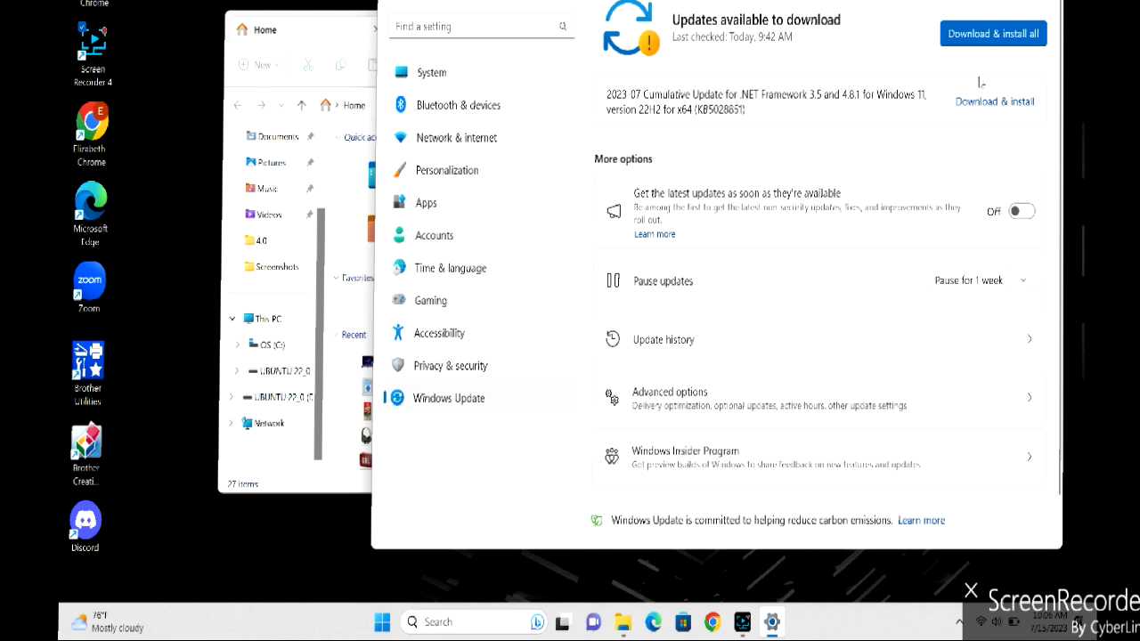
{"action": "mouse_move", "coordinate": [931, 132]}
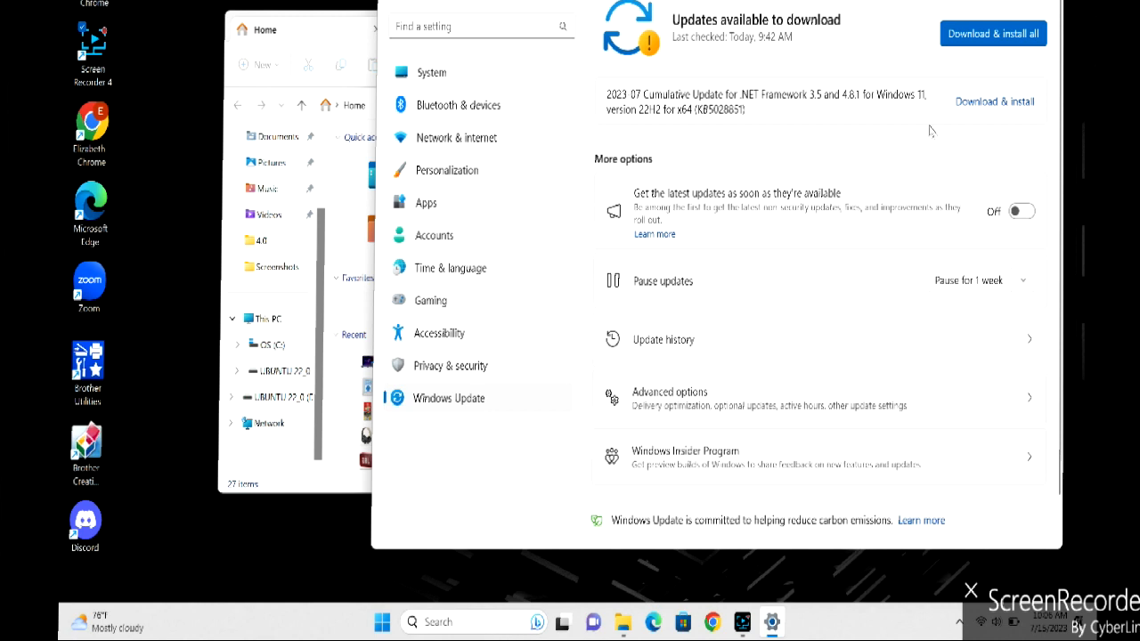
{"action": "mouse_move", "coordinate": [432, 240]}
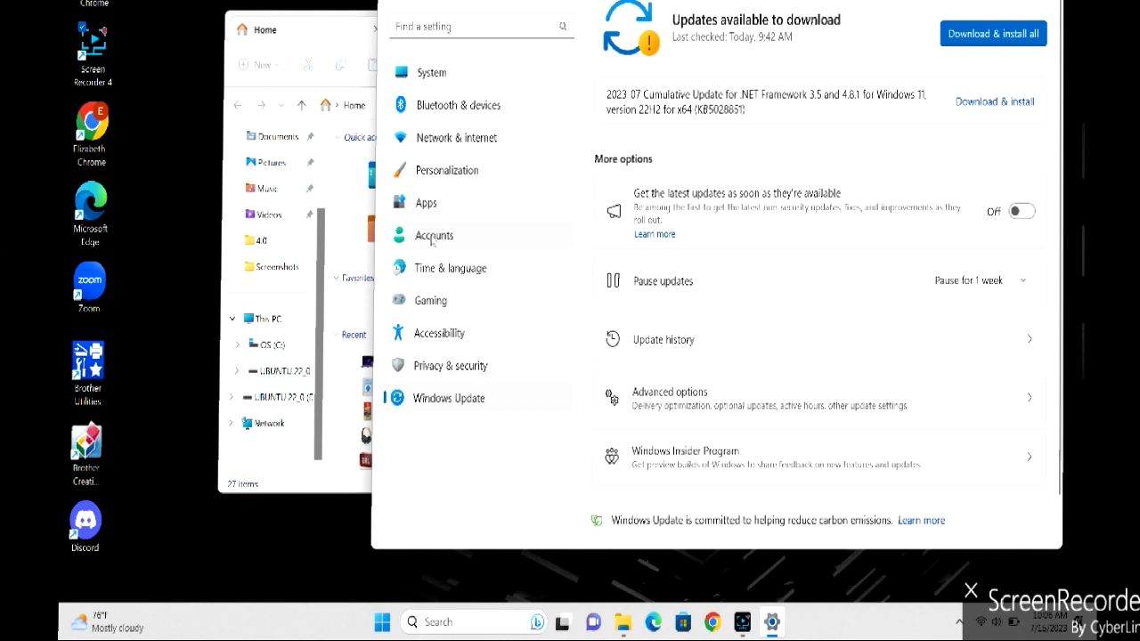
- Go to the Accounts settings to reach the PIN (Windows Hello) sign-in options
{"action": "left_click", "coordinate": [435, 235]}
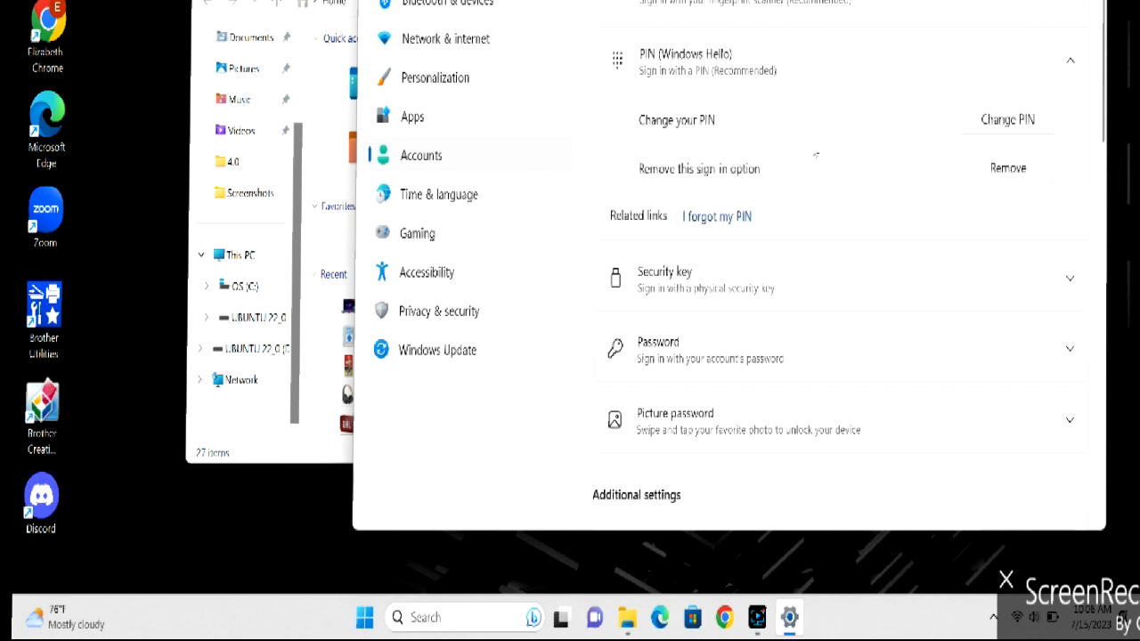
{"action": "mouse_move", "coordinate": [1045, 181]}
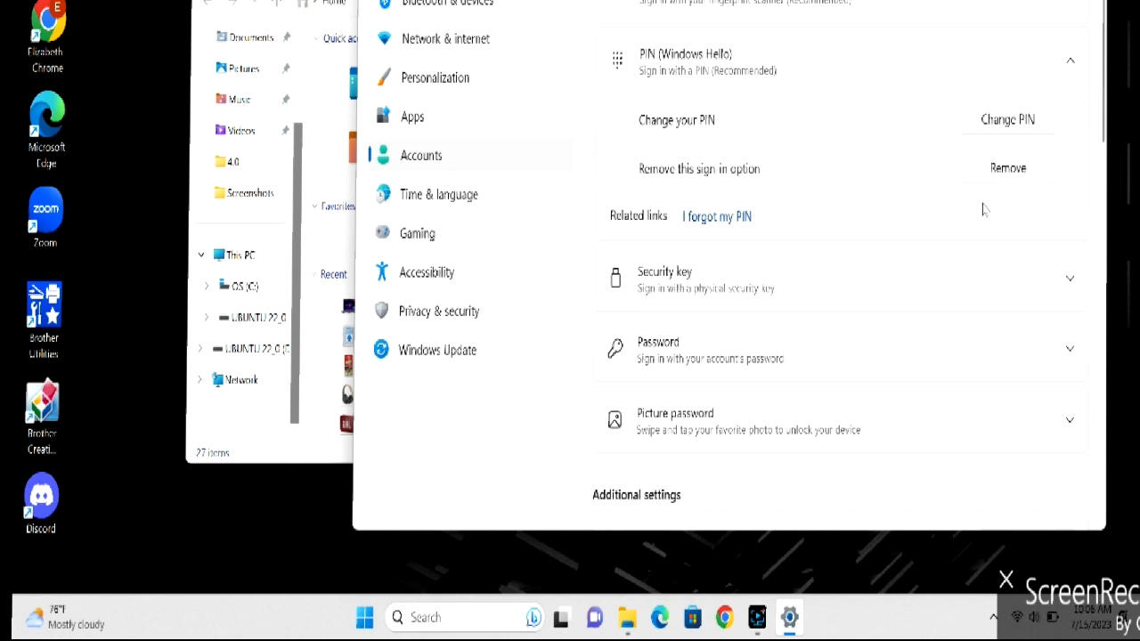
{"action": "mouse_move", "coordinate": [822, 203]}
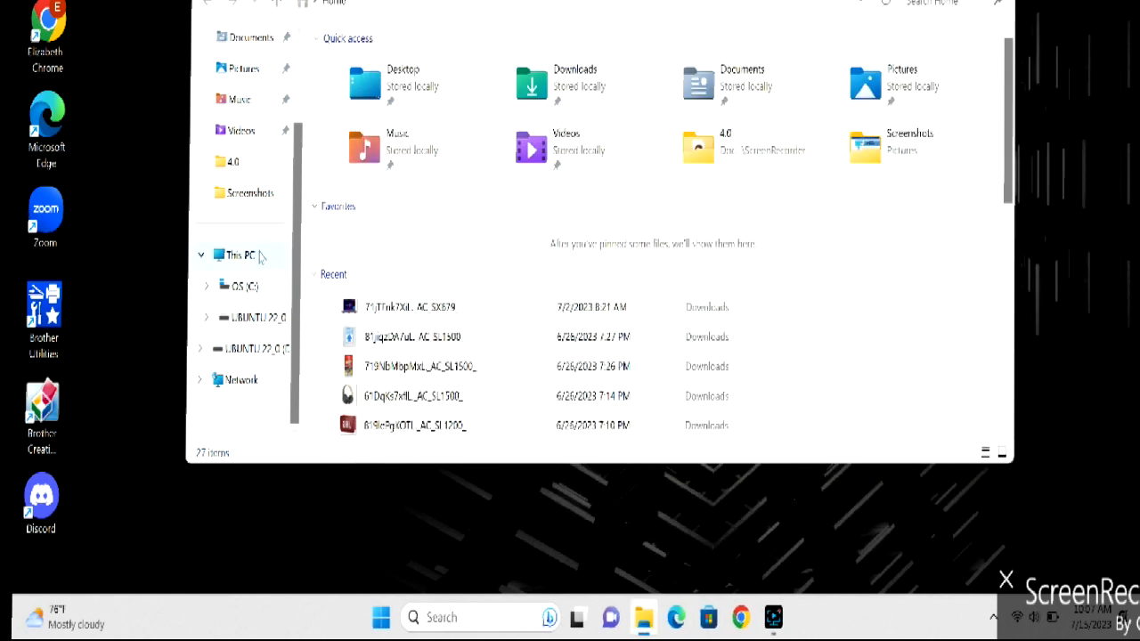
- Bring up This PC's full context menu to reach Manage
{"action": "right_click", "coordinate": [237, 254]}
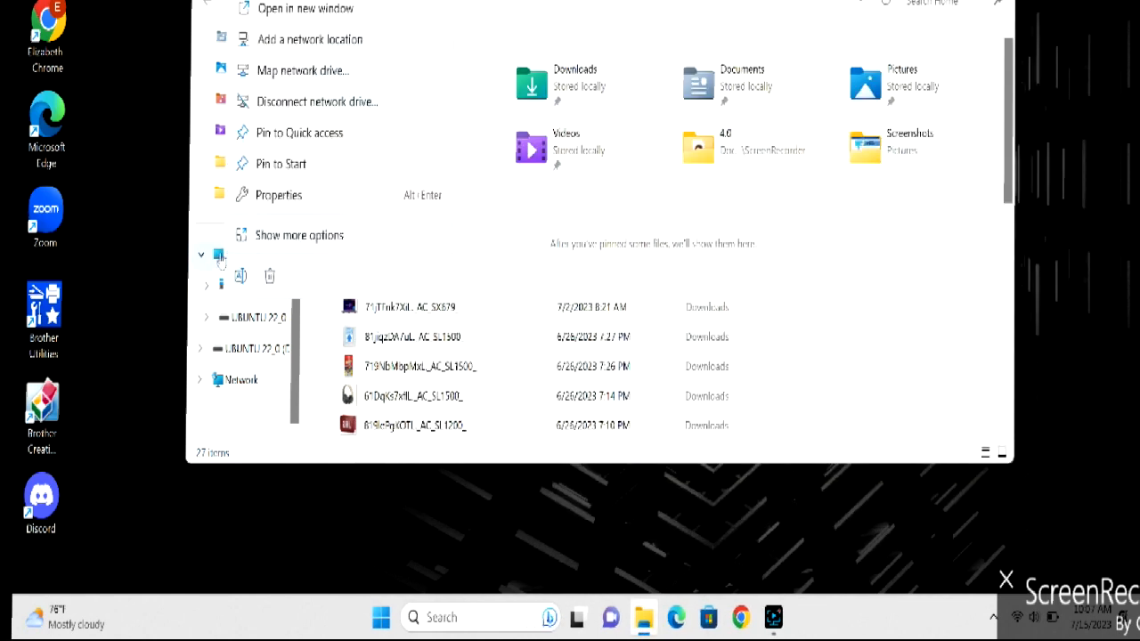
{"action": "right_click", "coordinate": [240, 256]}
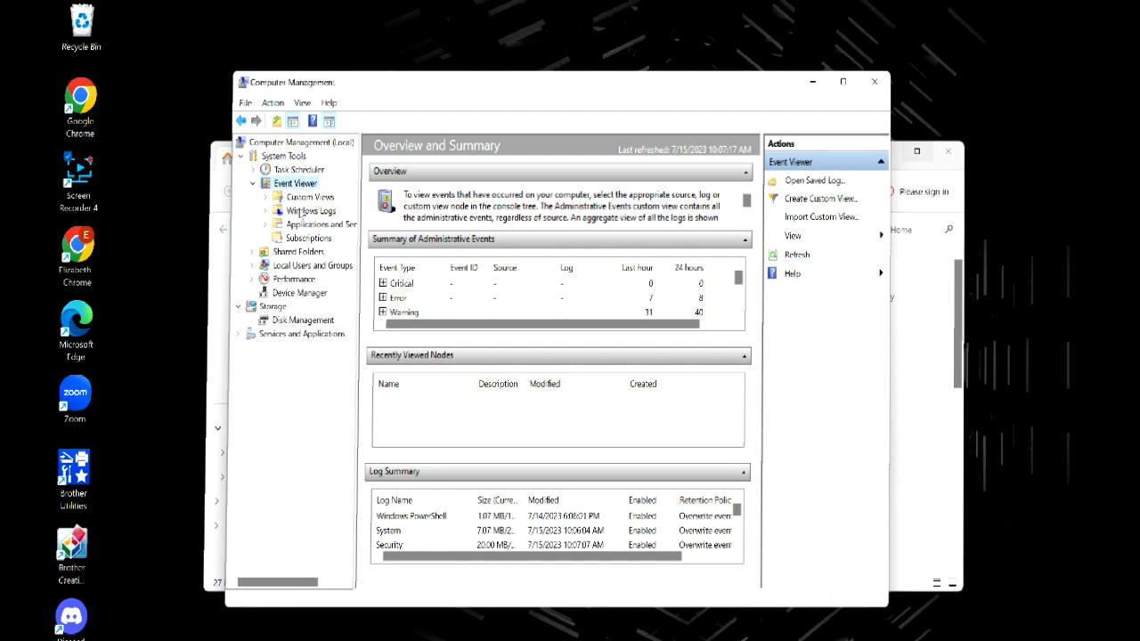
- Expand Windows Logs and browse the System log events for the LsaSrv 6155 warning
{"action": "left_click", "coordinate": [310, 210]}
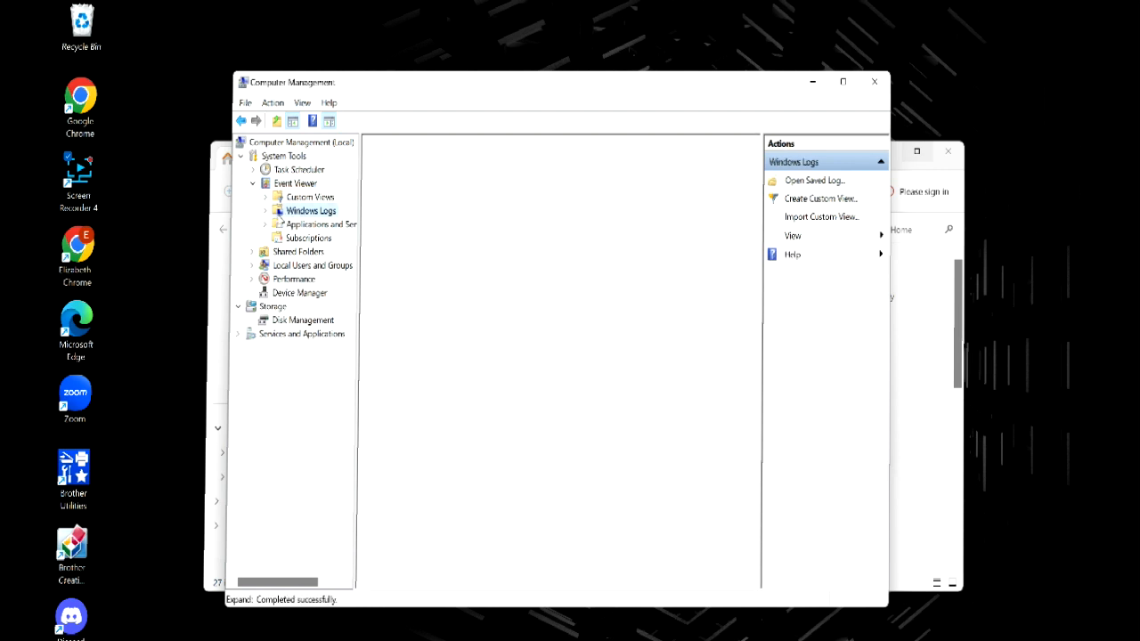
{"action": "left_click", "coordinate": [311, 212]}
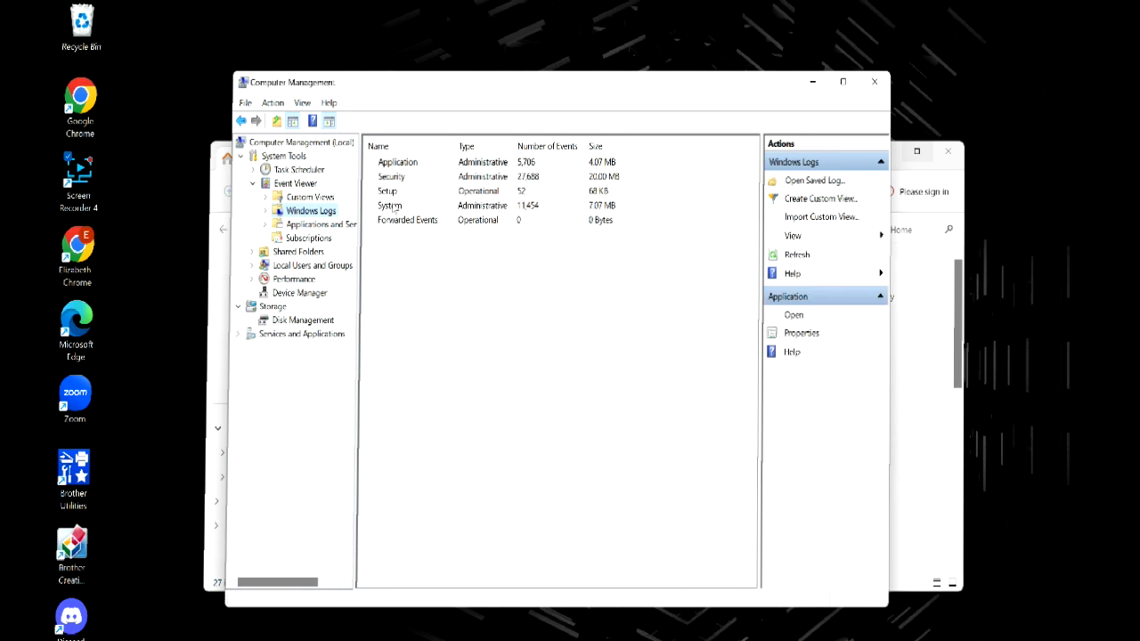
{"action": "left_click", "coordinate": [308, 265]}
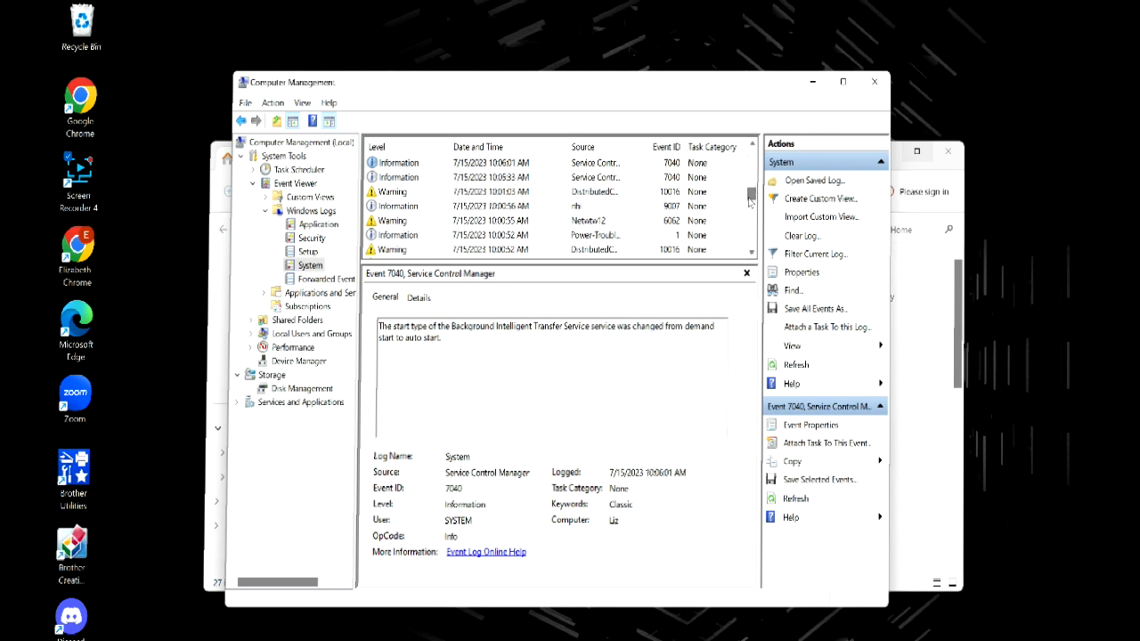
{"action": "scroll", "scroll_direction": "down", "scroll_amount": 3}
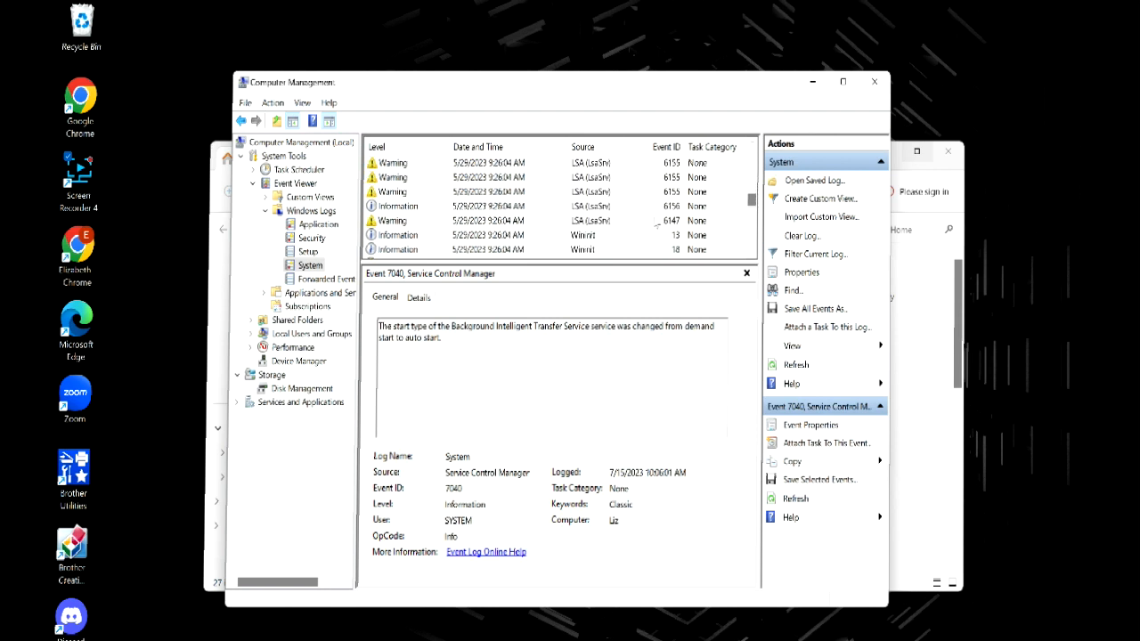
{"action": "scroll", "scroll_direction": "down", "scroll_amount": 3}
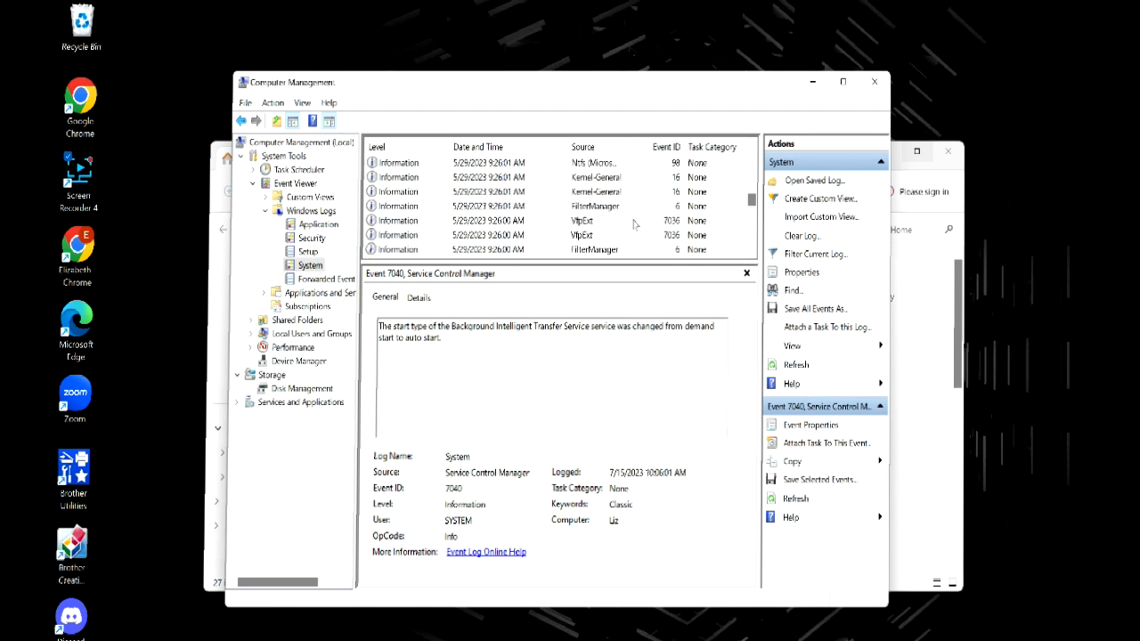
{"action": "scroll", "scroll_direction": "up", "scroll_amount": 3}
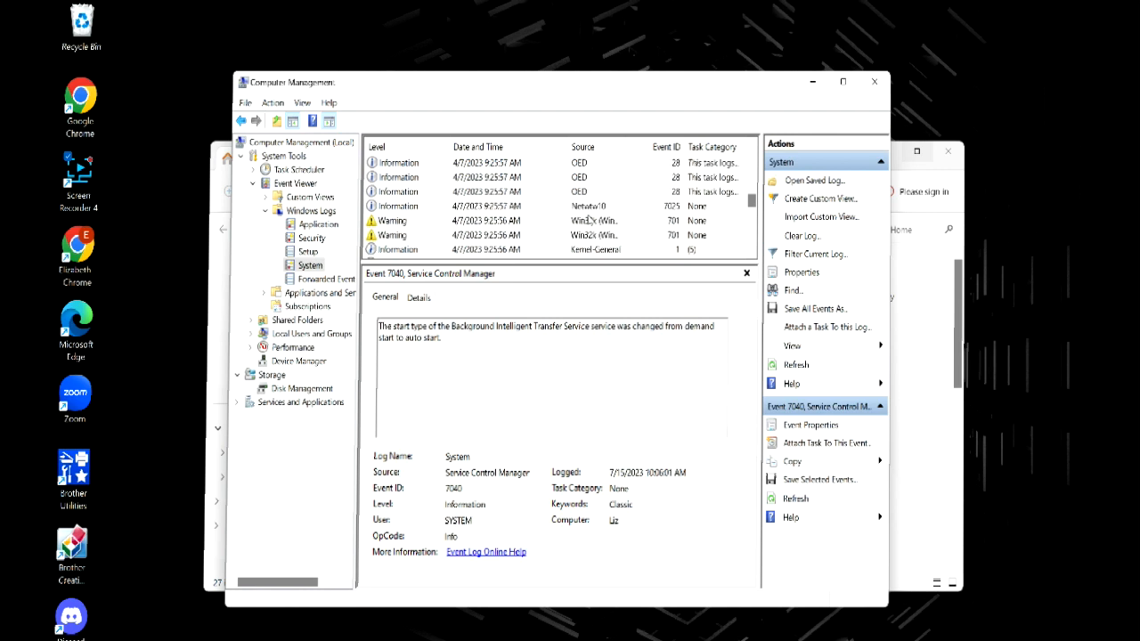
{"action": "scroll", "scroll_direction": "down", "scroll_amount": 3}
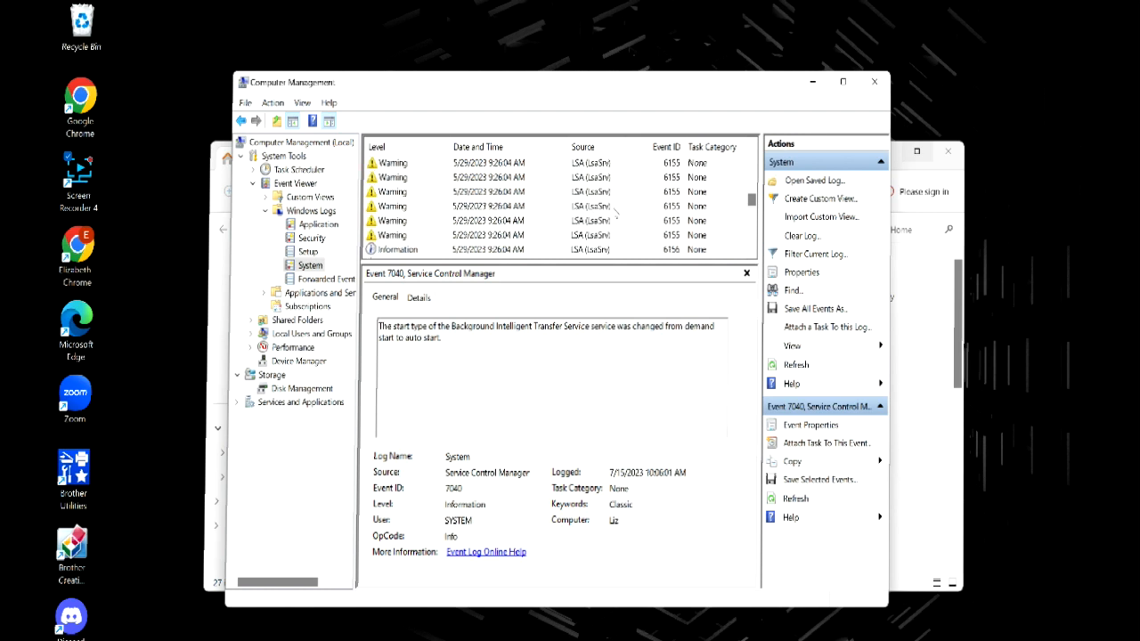
{"action": "mouse_move", "coordinate": [418, 233]}
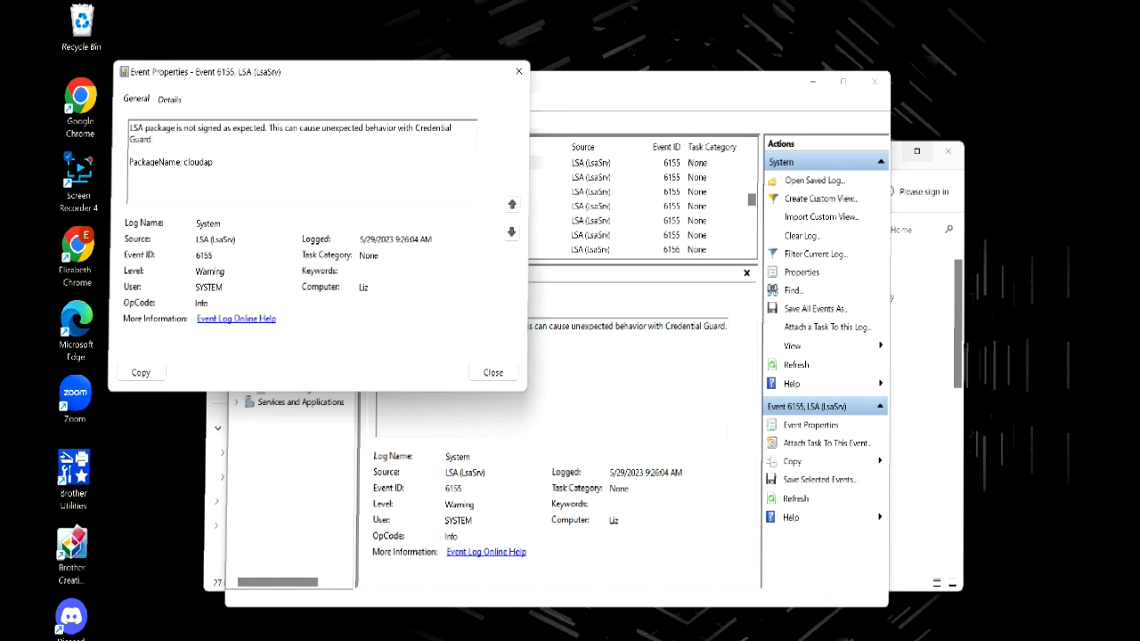
- Select the warning message text and Event ID 6155, then bring up copy options
{"action": "double_click", "coordinate": [196, 128]}
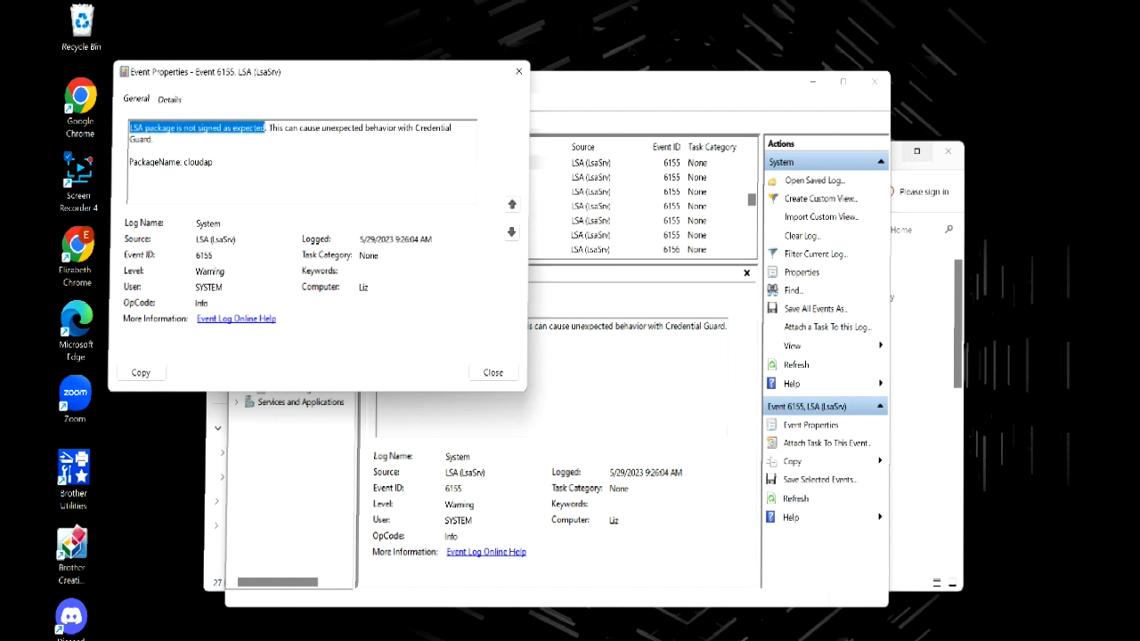
{"action": "double_click", "coordinate": [204, 255]}
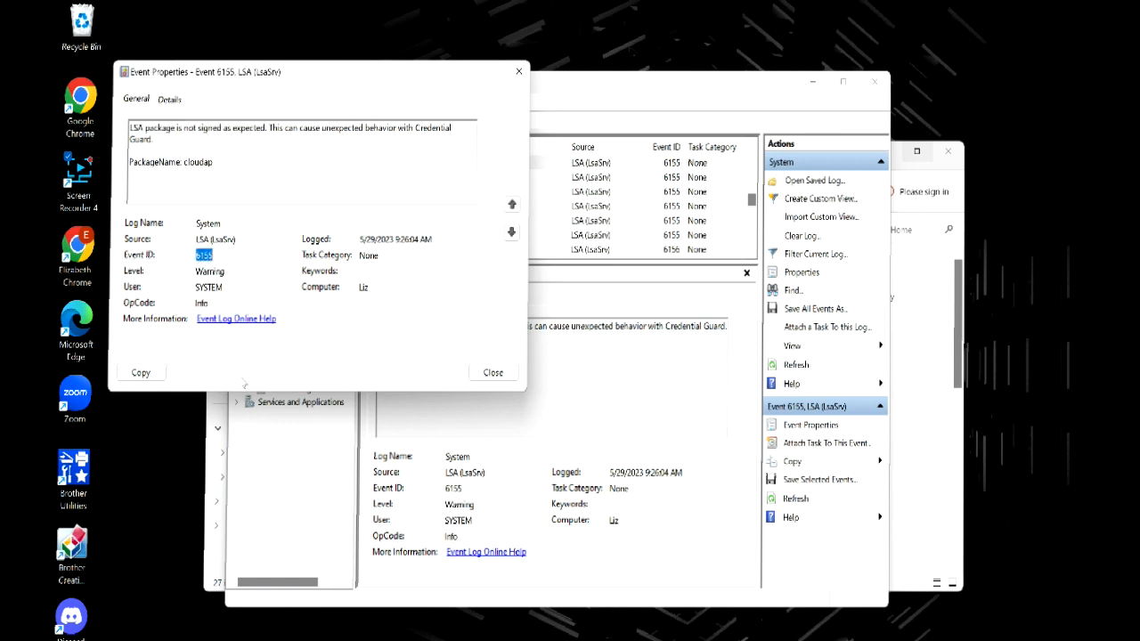
{"action": "mouse_move", "coordinate": [523, 310]}
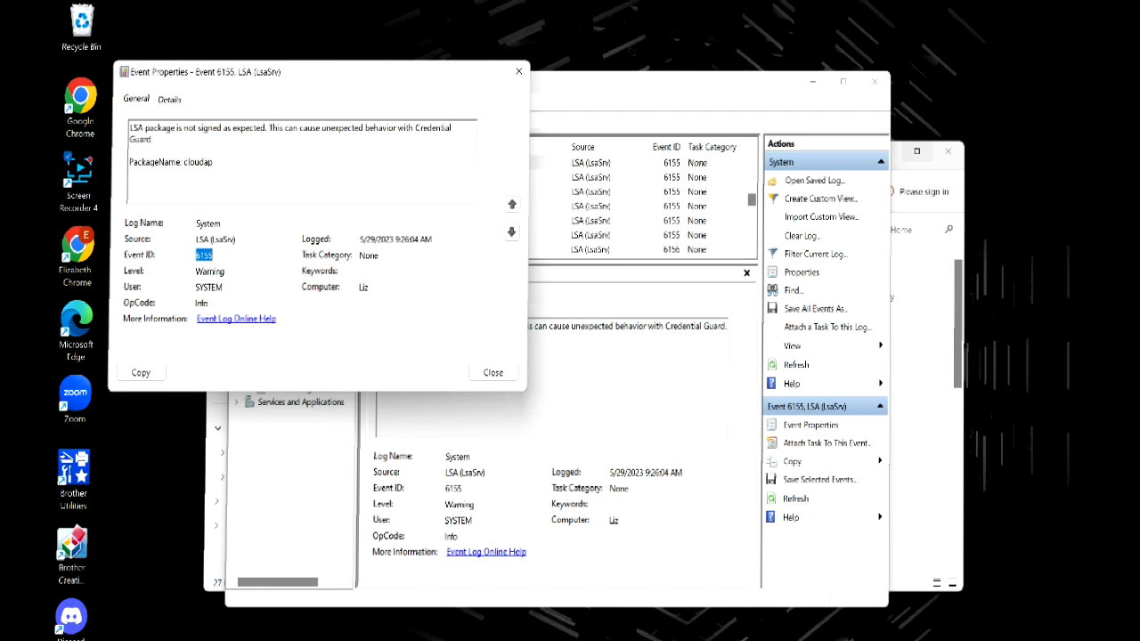
{"action": "right_click", "coordinate": [205, 256]}
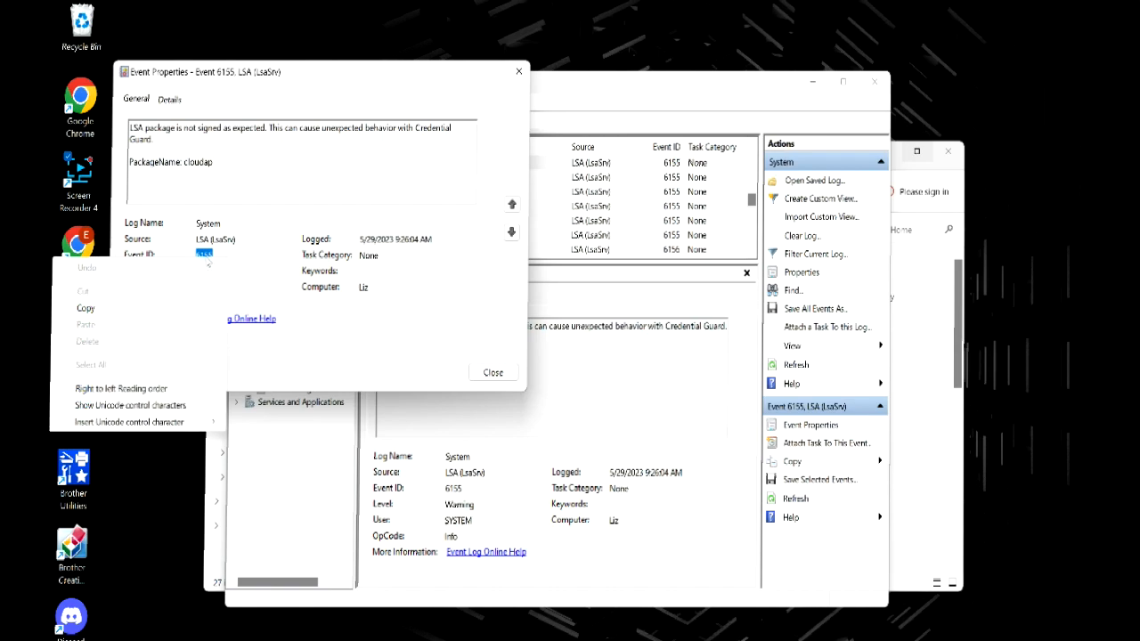